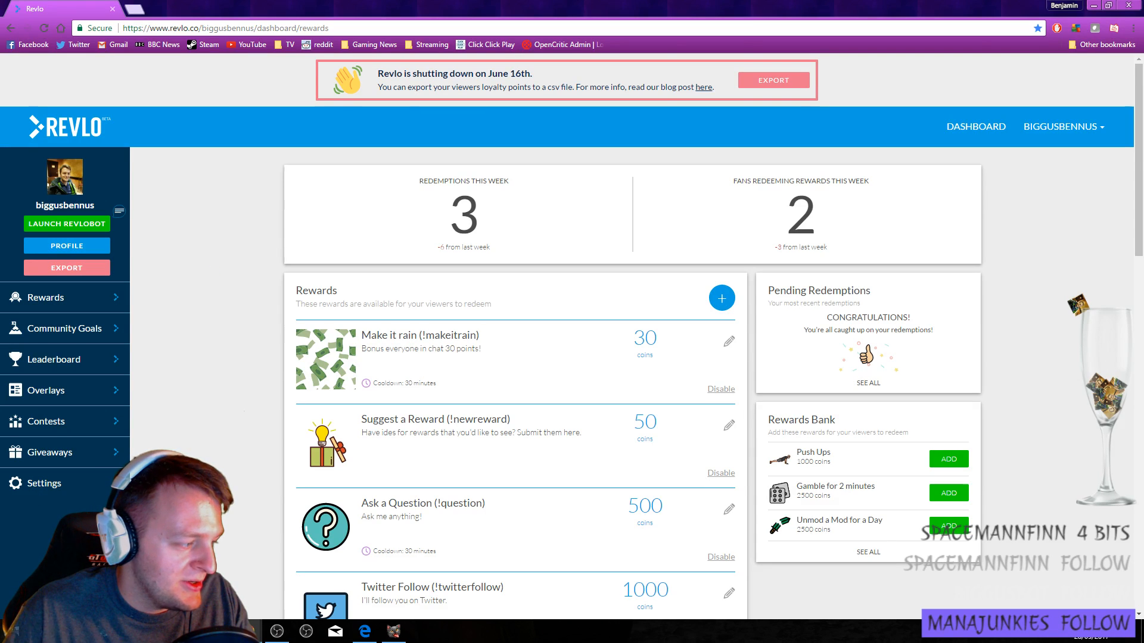
{"action": "mouse_move", "coordinate": [184, 309]}
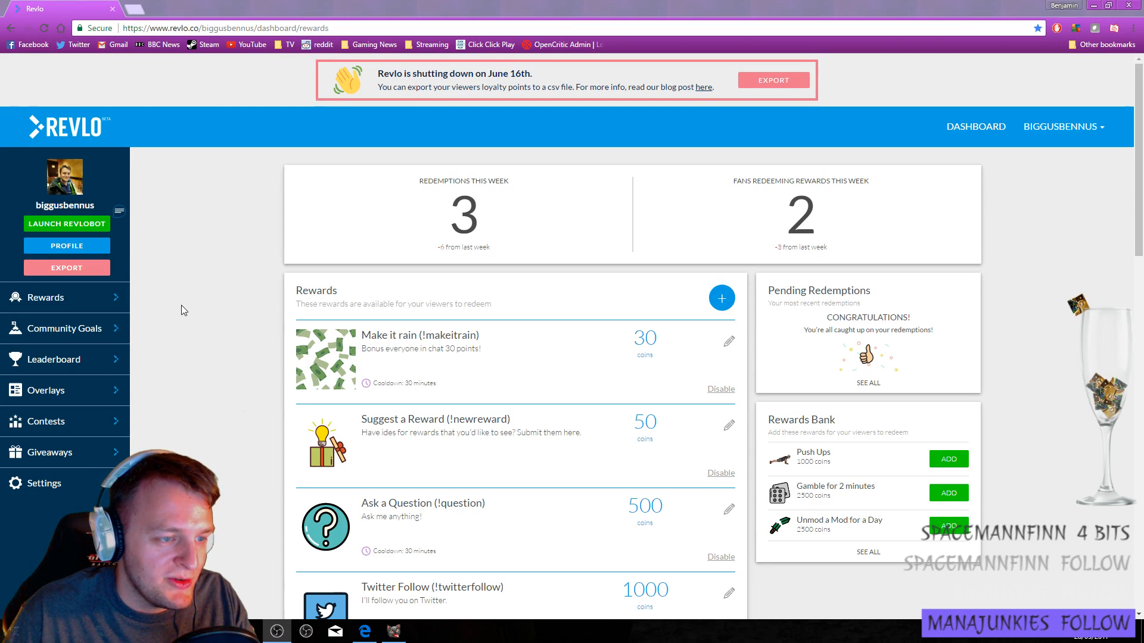
{"action": "mouse_move", "coordinate": [169, 262]}
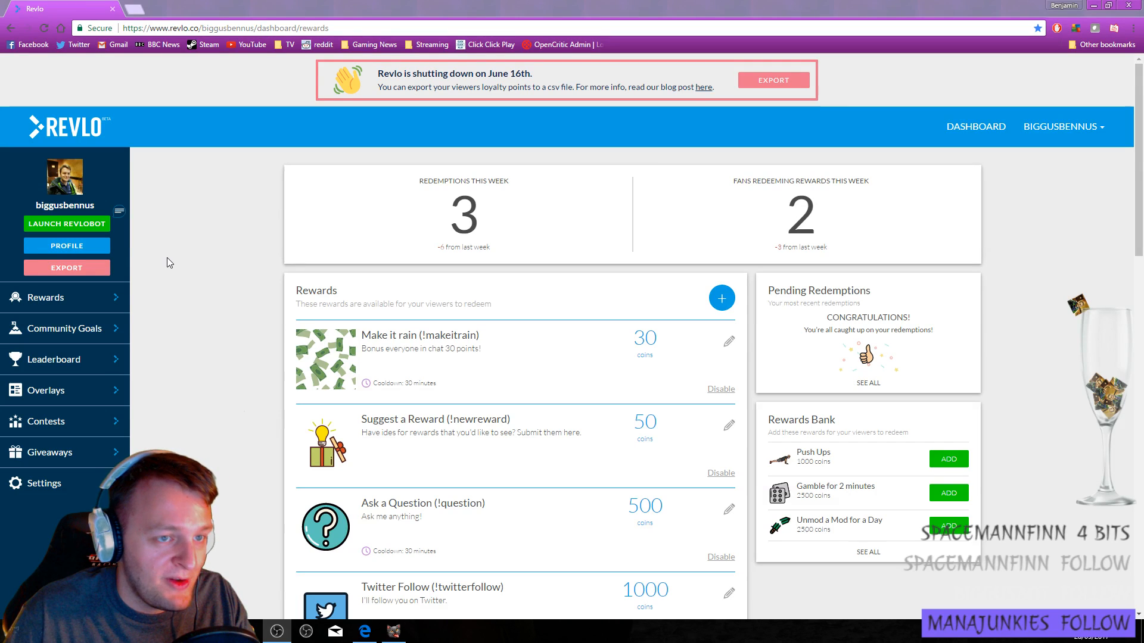
{"action": "mouse_move", "coordinate": [385, 196]}
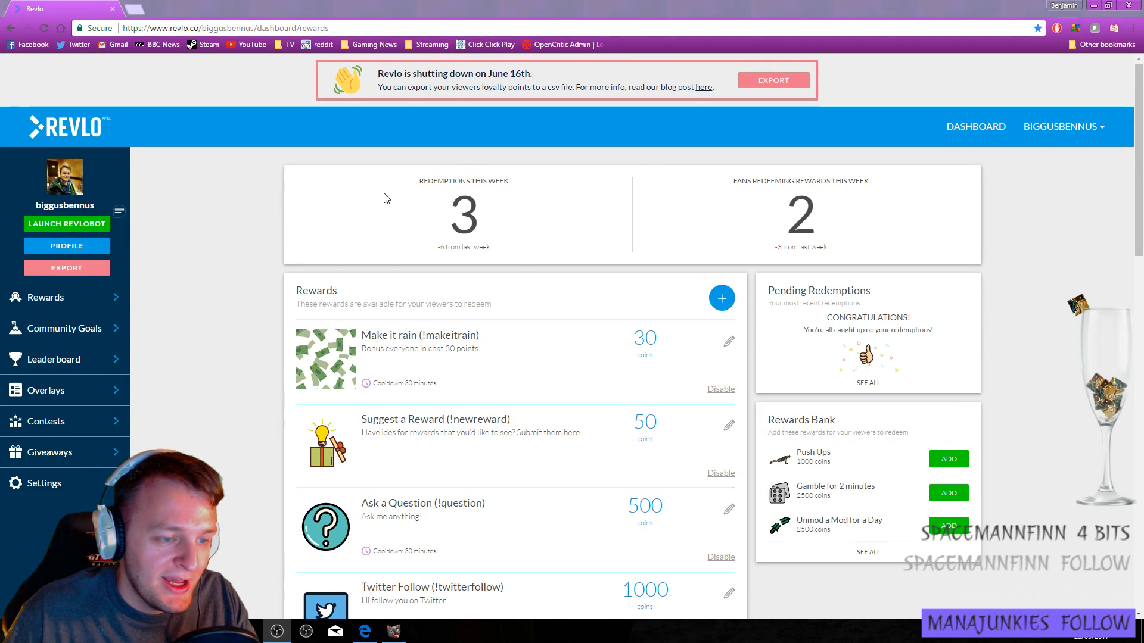
{"action": "mouse_move", "coordinate": [324, 270]}
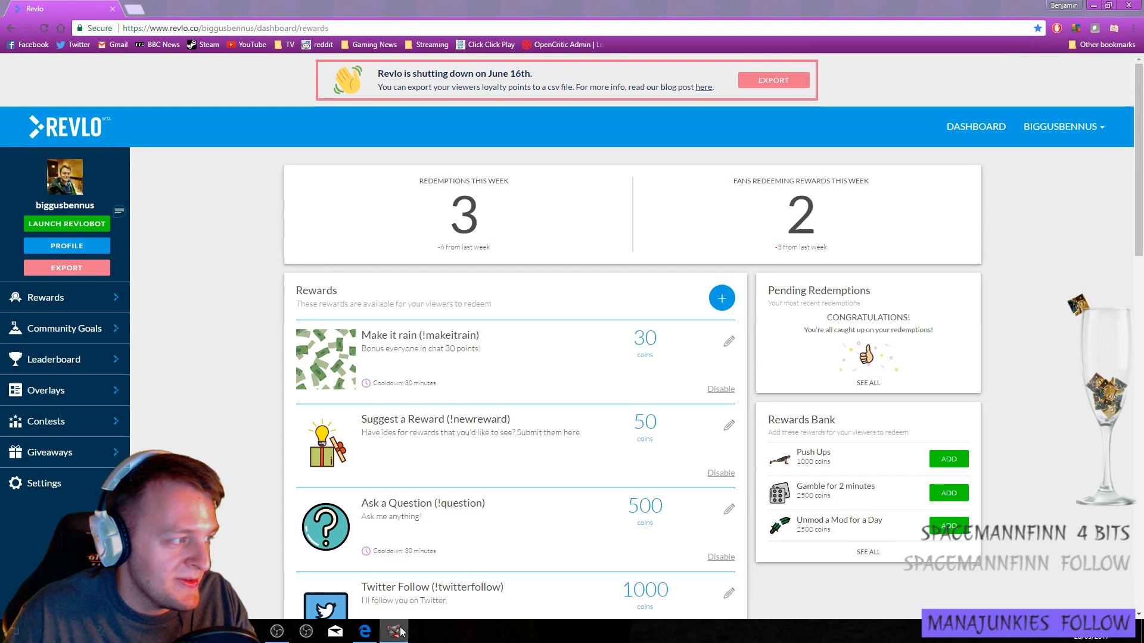
- Export the channel's viewer loyalty points in Revlo and download them as a CSV
{"action": "left_click", "coordinate": [392, 631]}
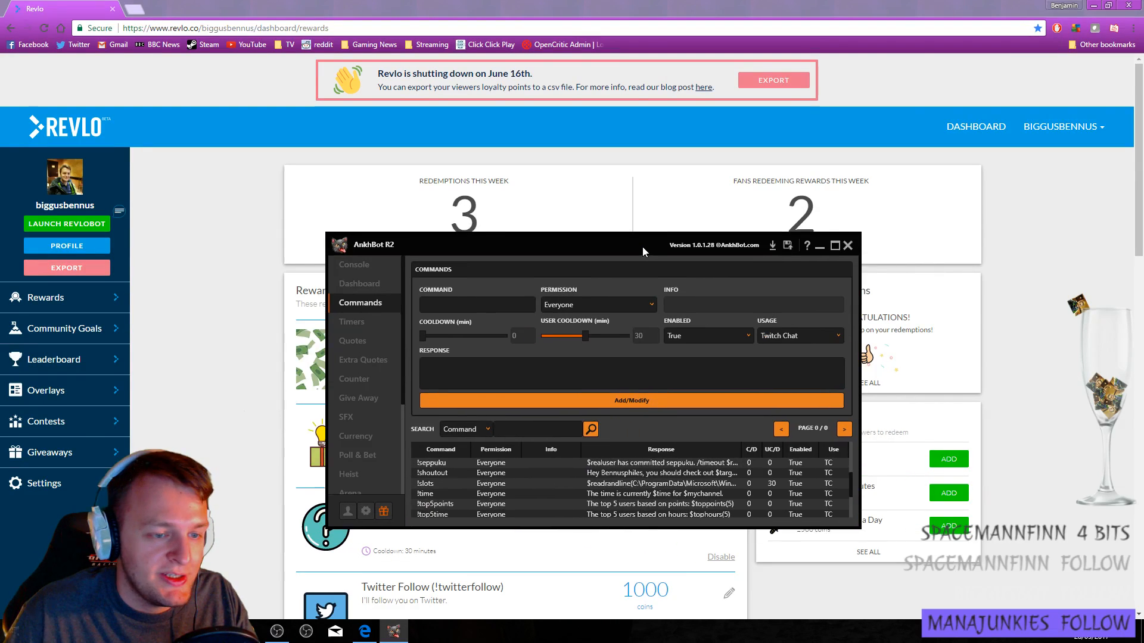
{"action": "left_click", "coordinate": [848, 245]}
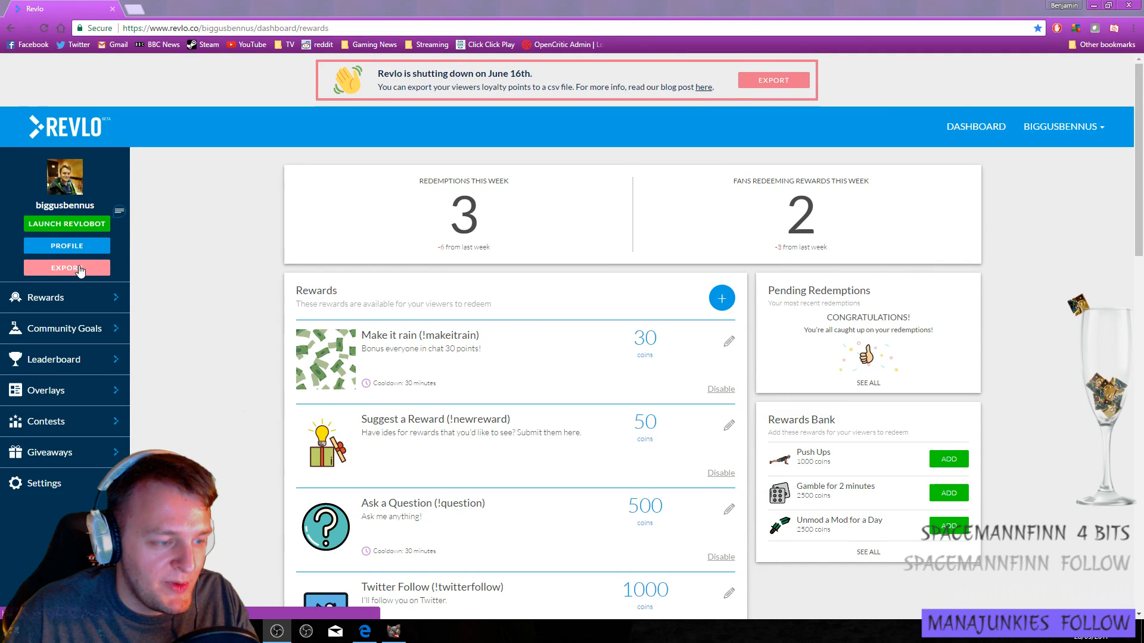
{"action": "left_click", "coordinate": [67, 267]}
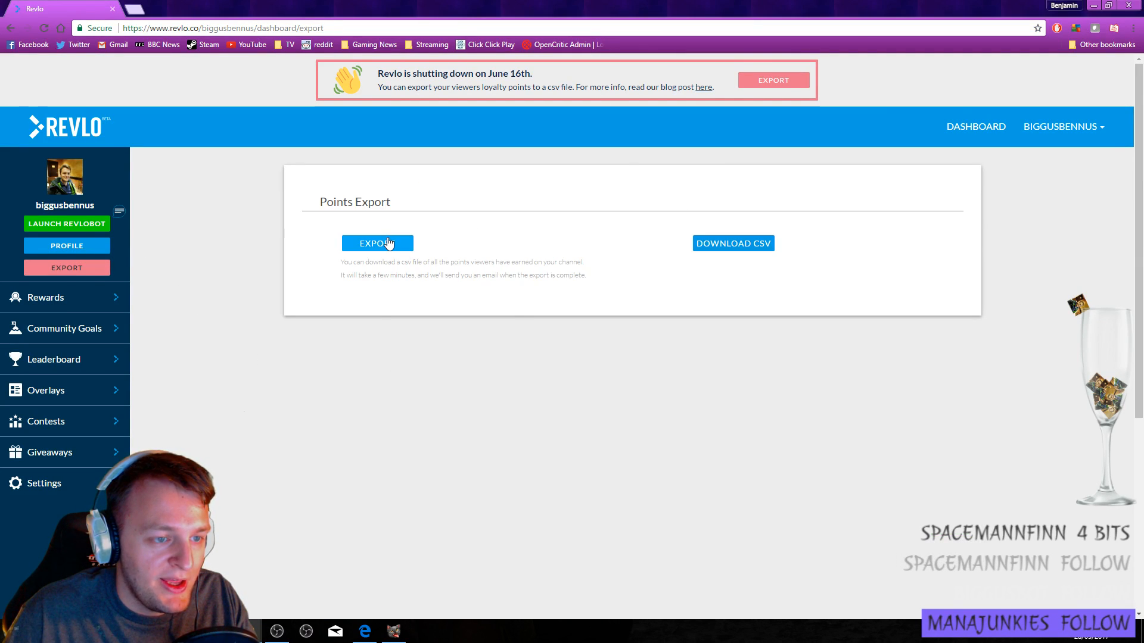
{"action": "mouse_move", "coordinate": [415, 237]}
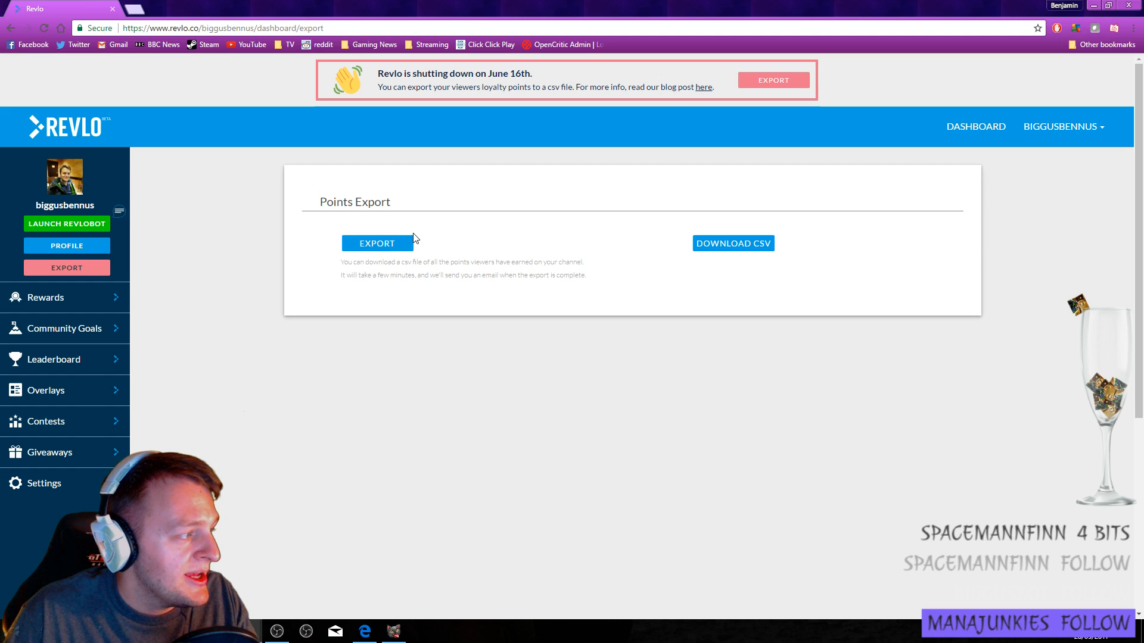
{"action": "left_click", "coordinate": [734, 243]}
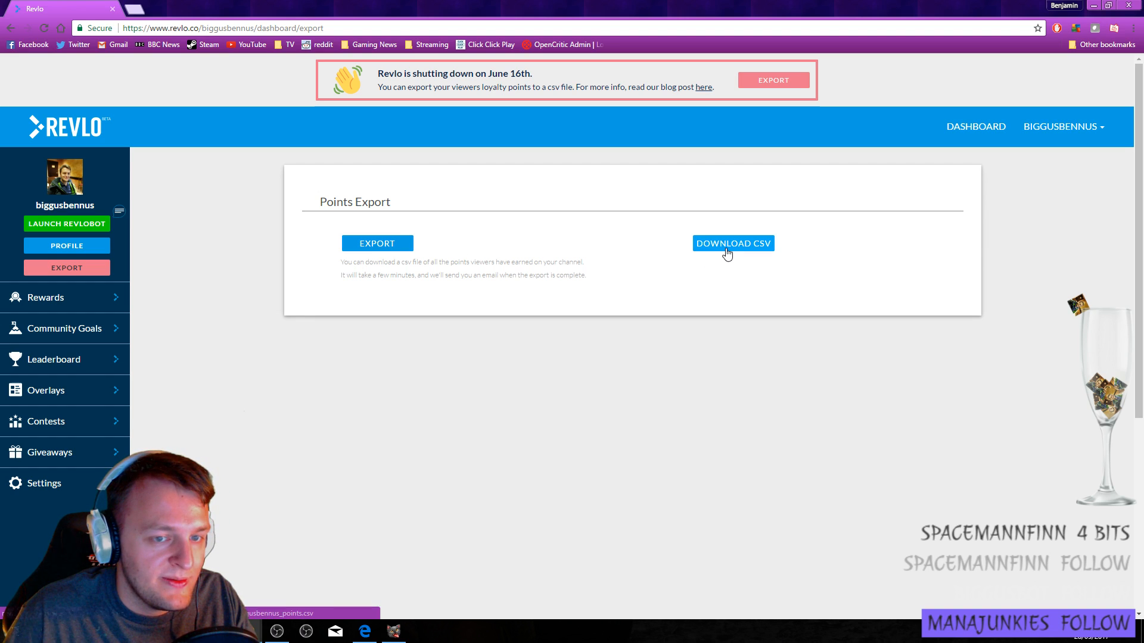
{"action": "left_click", "coordinate": [733, 243]}
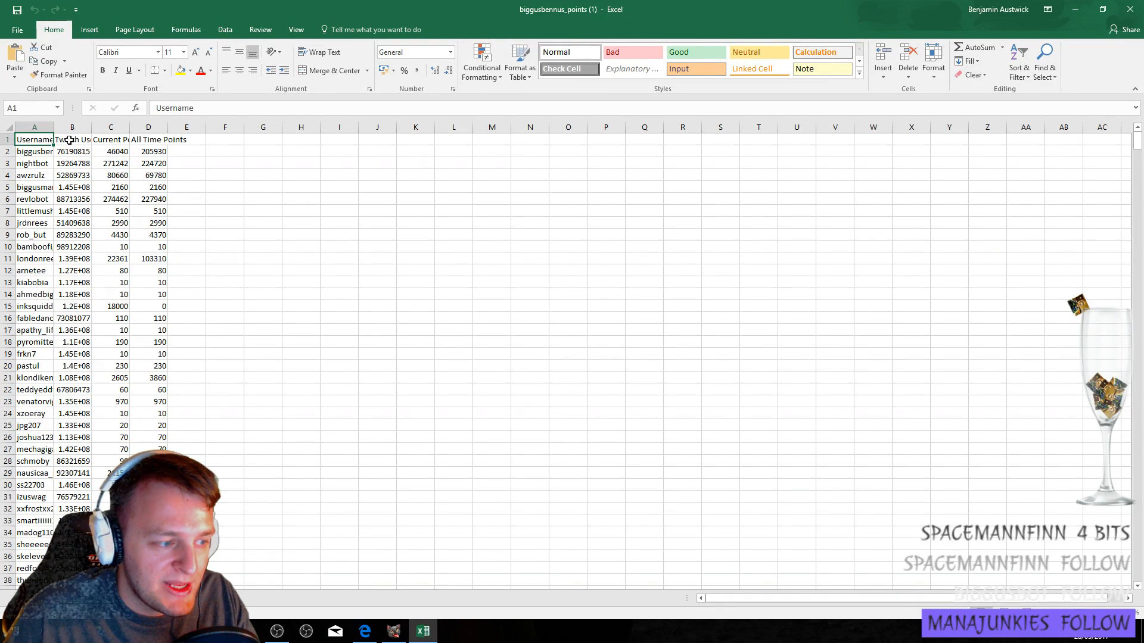
- Trim the sheet to Username and All Time Points, widen column B, and select all rows
{"action": "left_click", "coordinate": [72, 139]}
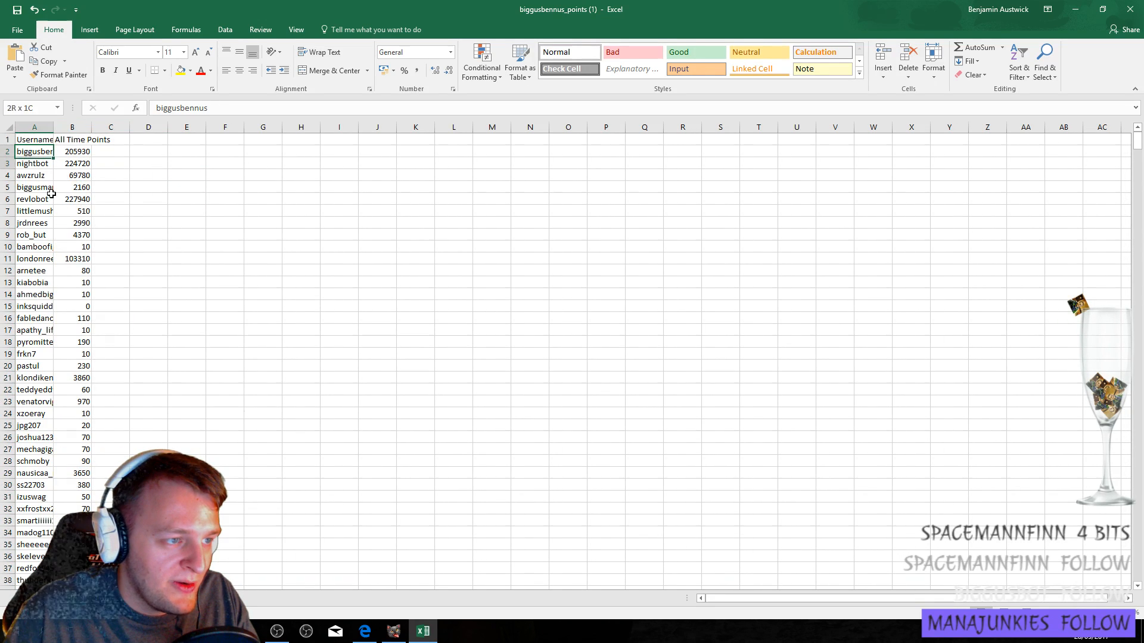
{"action": "left_click", "coordinate": [33, 152]}
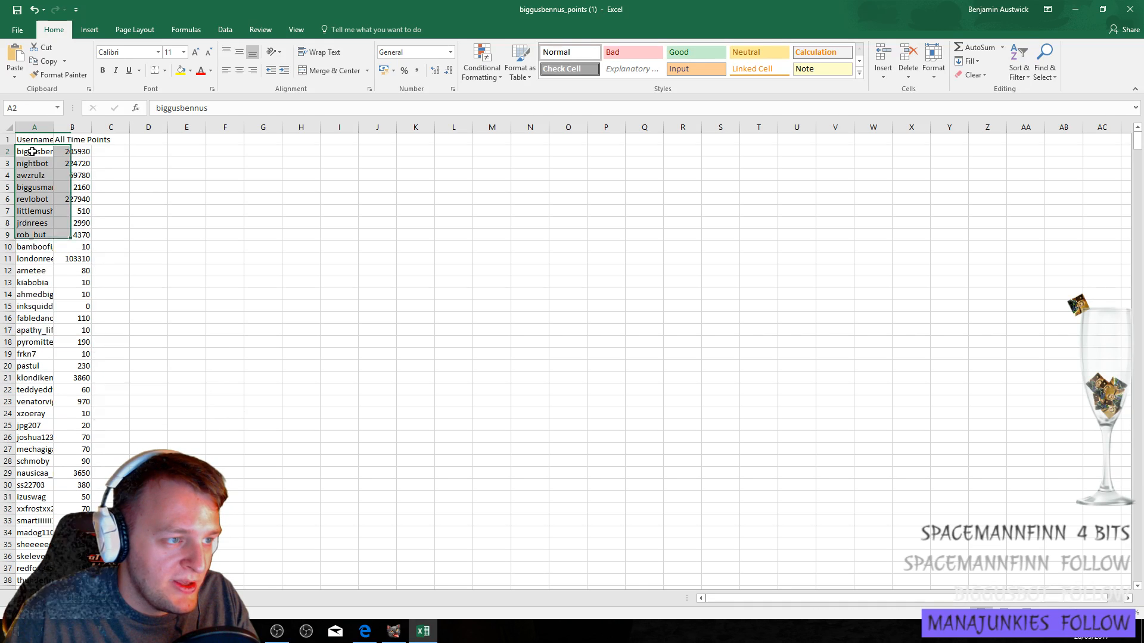
{"action": "left_click_drag", "start_coordinate": [91, 127], "coordinate": [127, 126]}
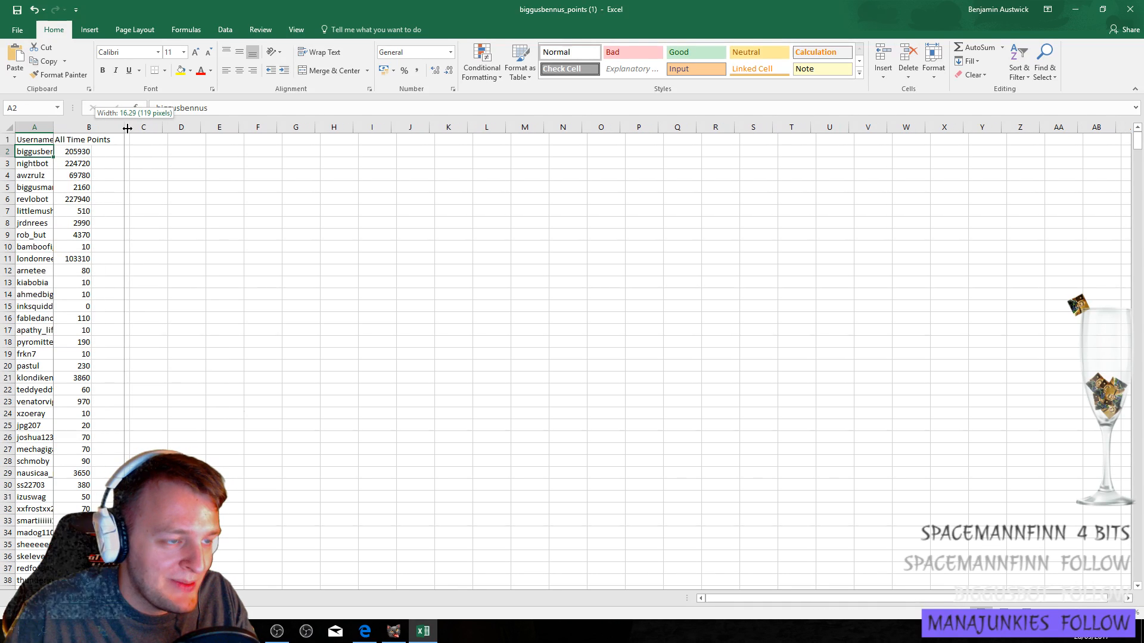
{"action": "left_click_drag", "start_coordinate": [33, 151], "coordinate": [89, 199]}
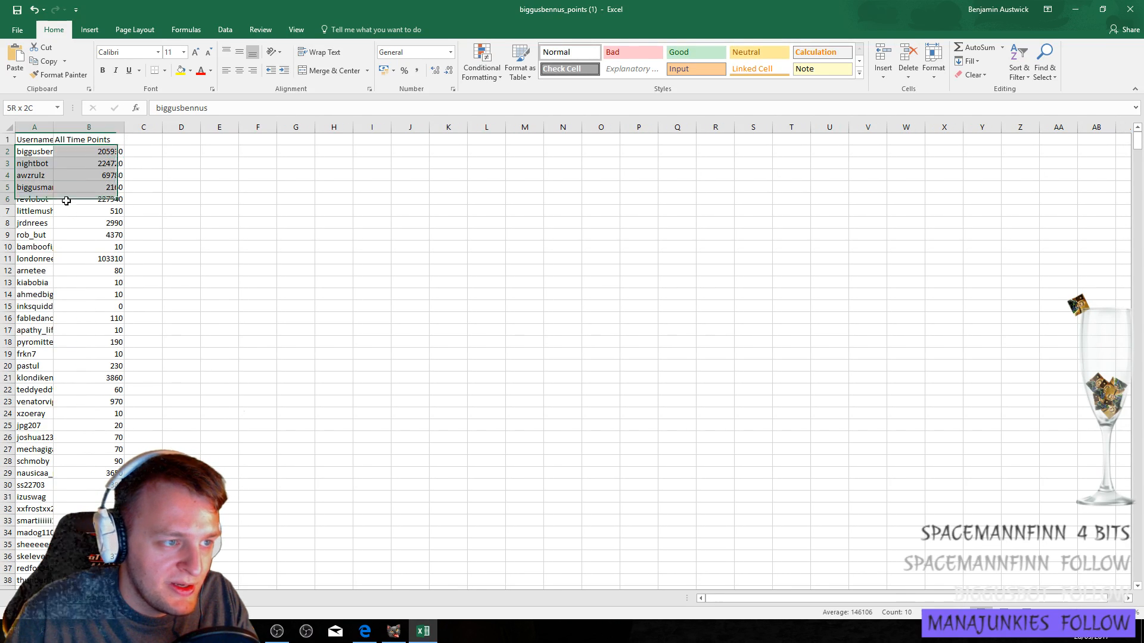
{"action": "scroll", "scroll_direction": "down", "scroll_amount": 3}
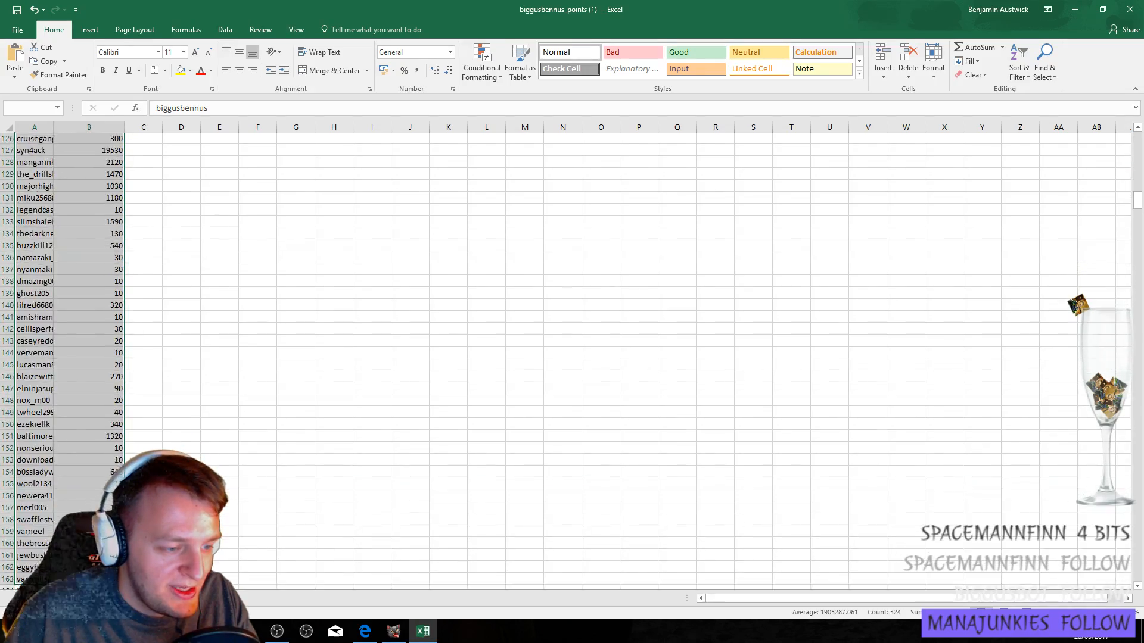
{"action": "scroll", "scroll_direction": "down", "scroll_amount": 3}
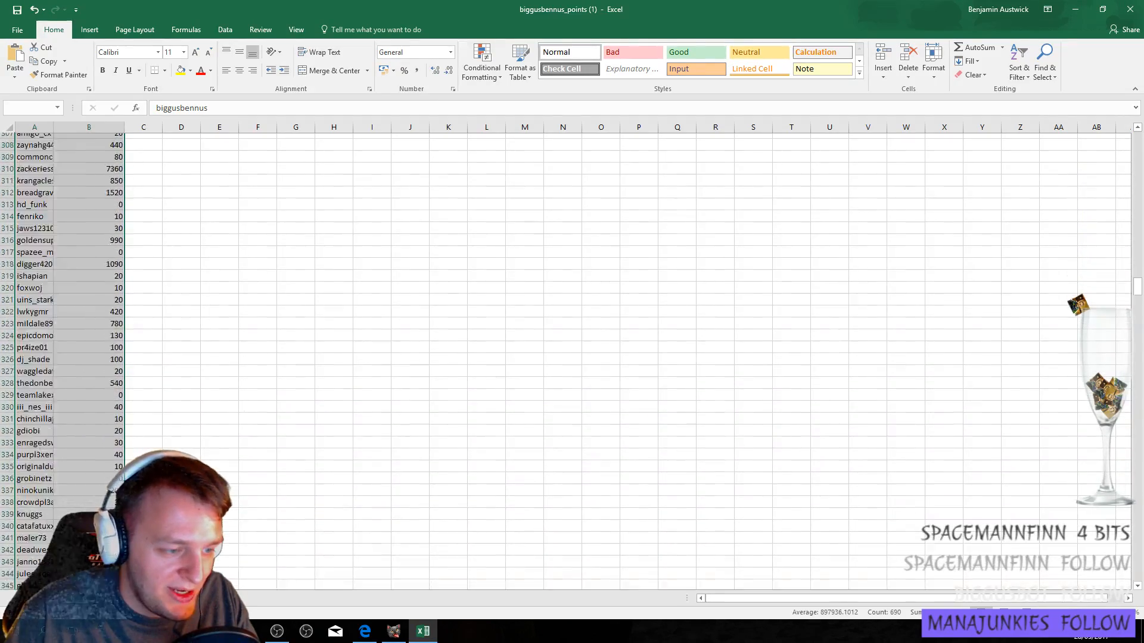
{"action": "scroll", "scroll_direction": "down", "scroll_amount": 3}
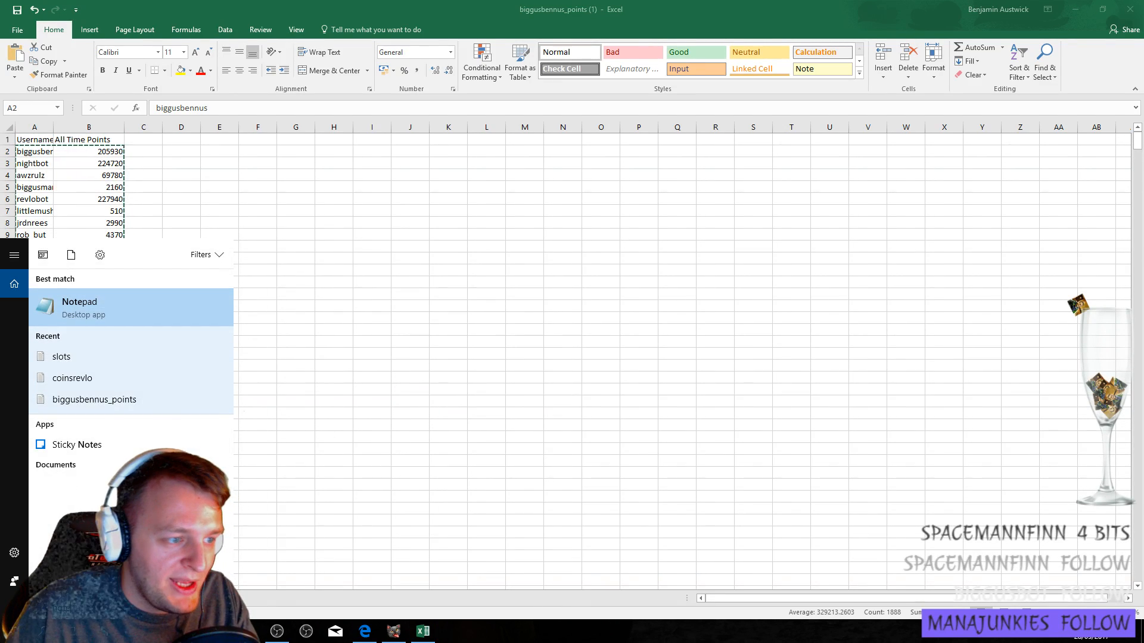
- Launch Notepad, paste the usernames with their all-time points, and scroll through the list
{"action": "left_click", "coordinate": [79, 308]}
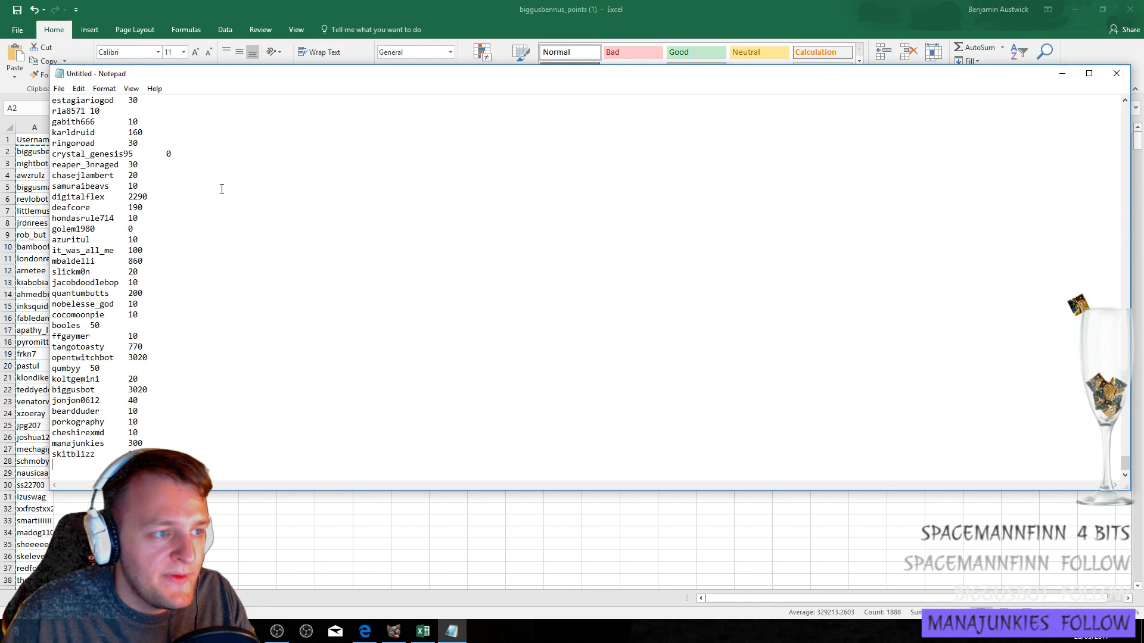
{"action": "scroll", "scroll_direction": "down", "scroll_amount": 3}
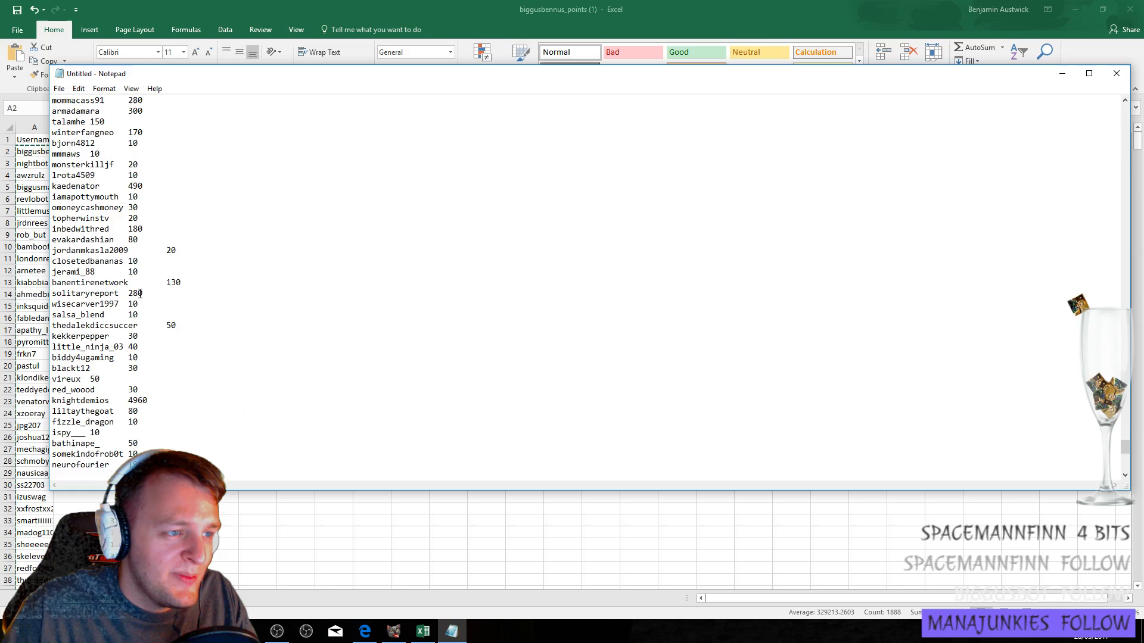
{"action": "scroll", "scroll_direction": "down", "scroll_amount": 3}
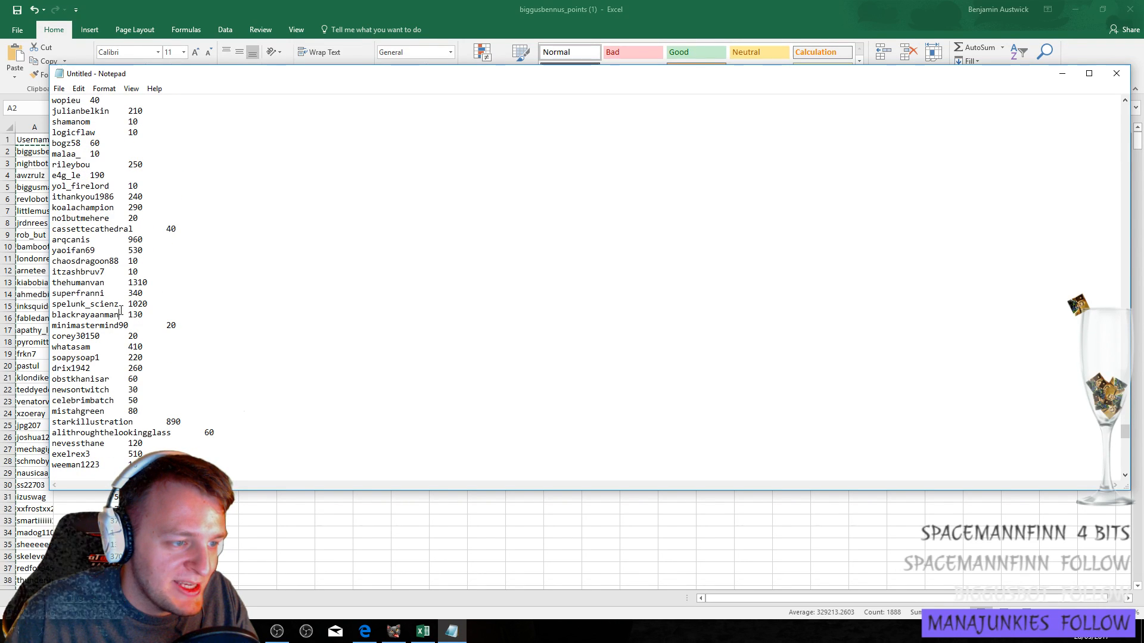
{"action": "left_click", "coordinate": [122, 314]}
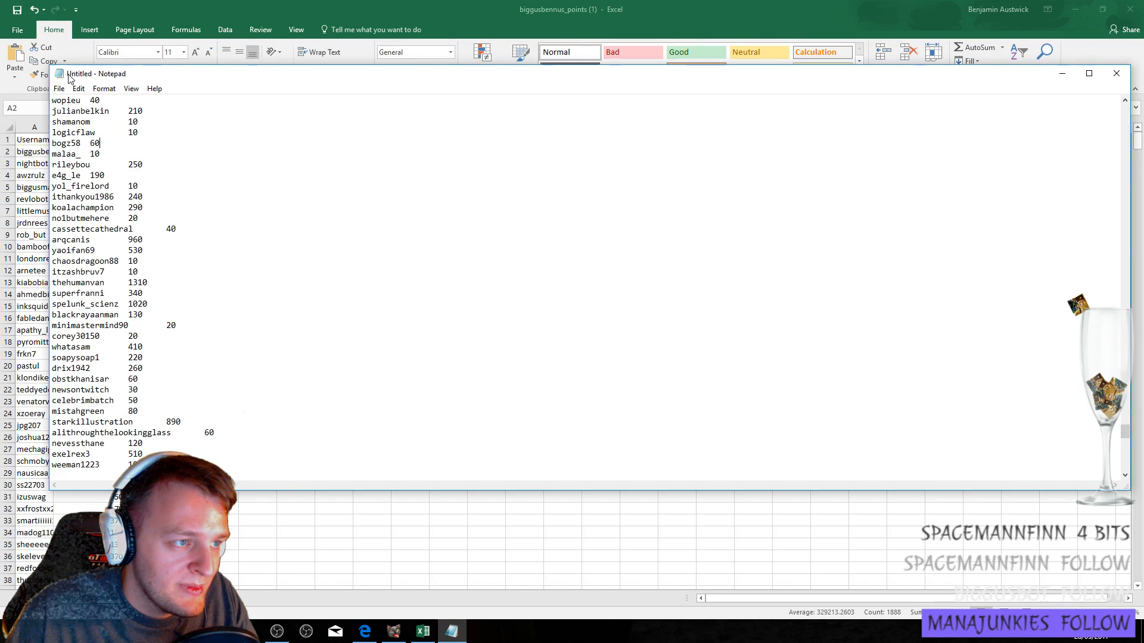
{"action": "left_click", "coordinate": [78, 88]}
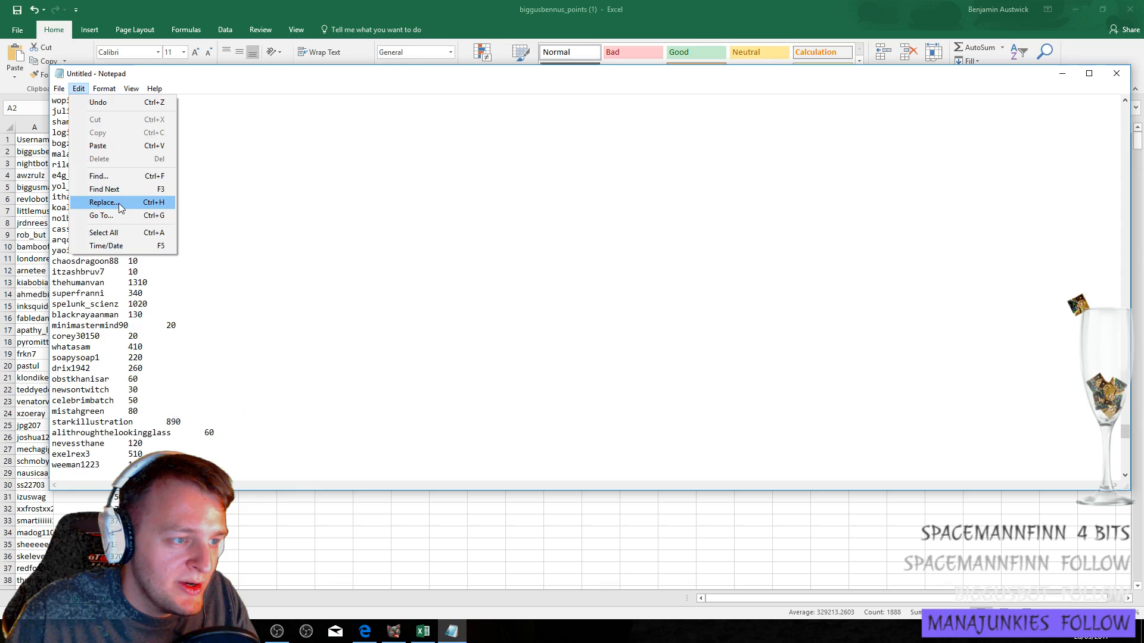
- Replace every tab gap between usernames and points with a single space
{"action": "left_click", "coordinate": [104, 203]}
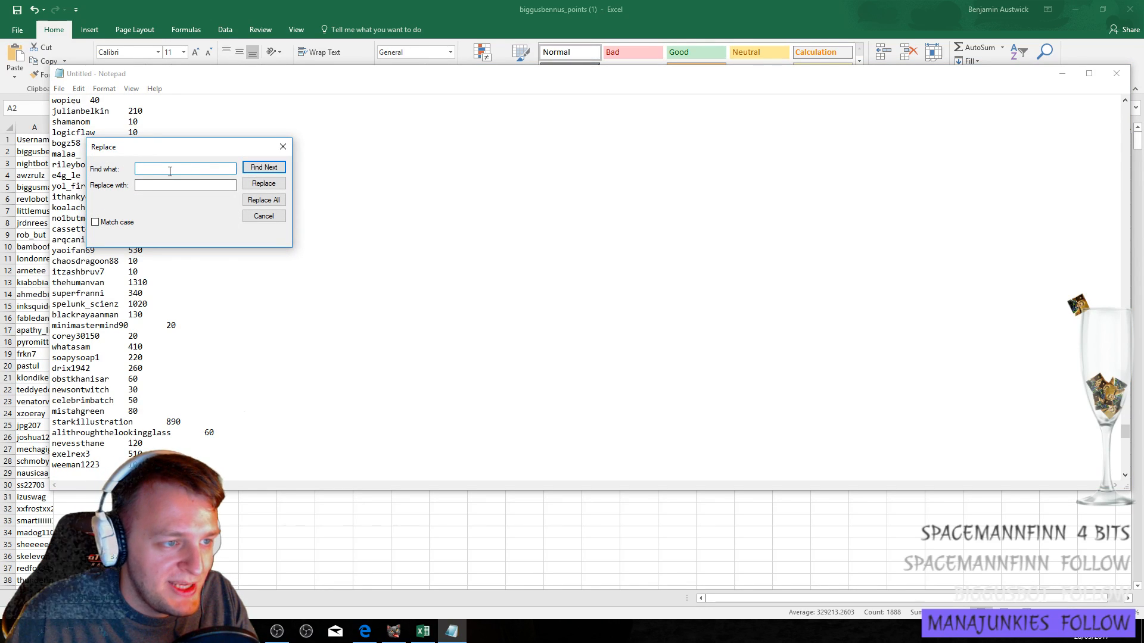
{"action": "left_click", "coordinate": [185, 185]}
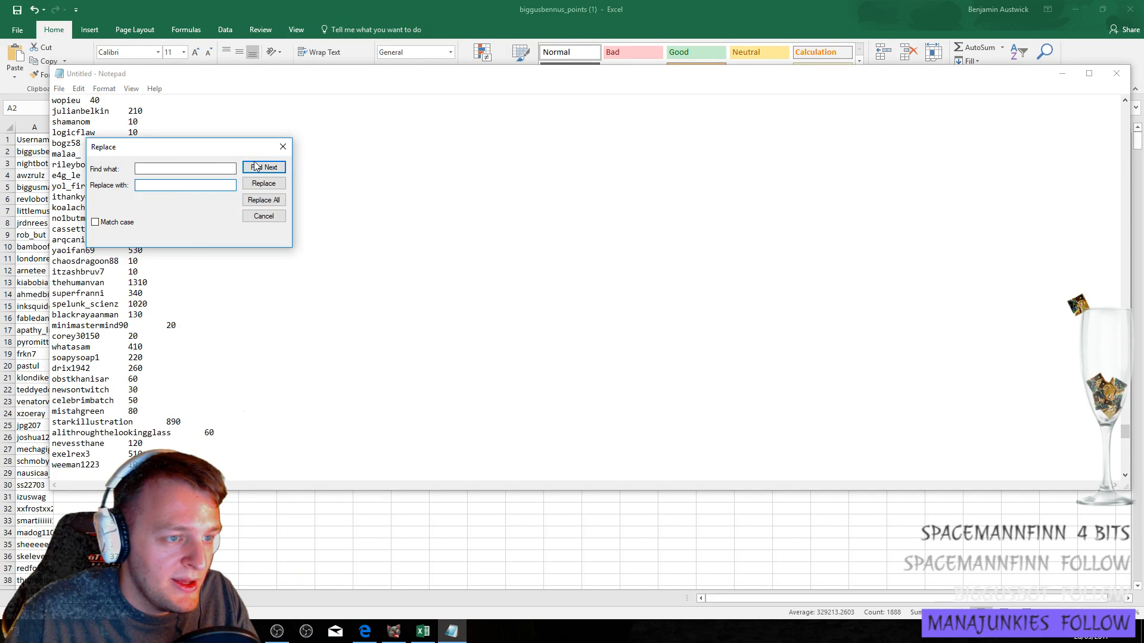
{"action": "left_click", "coordinate": [263, 200]}
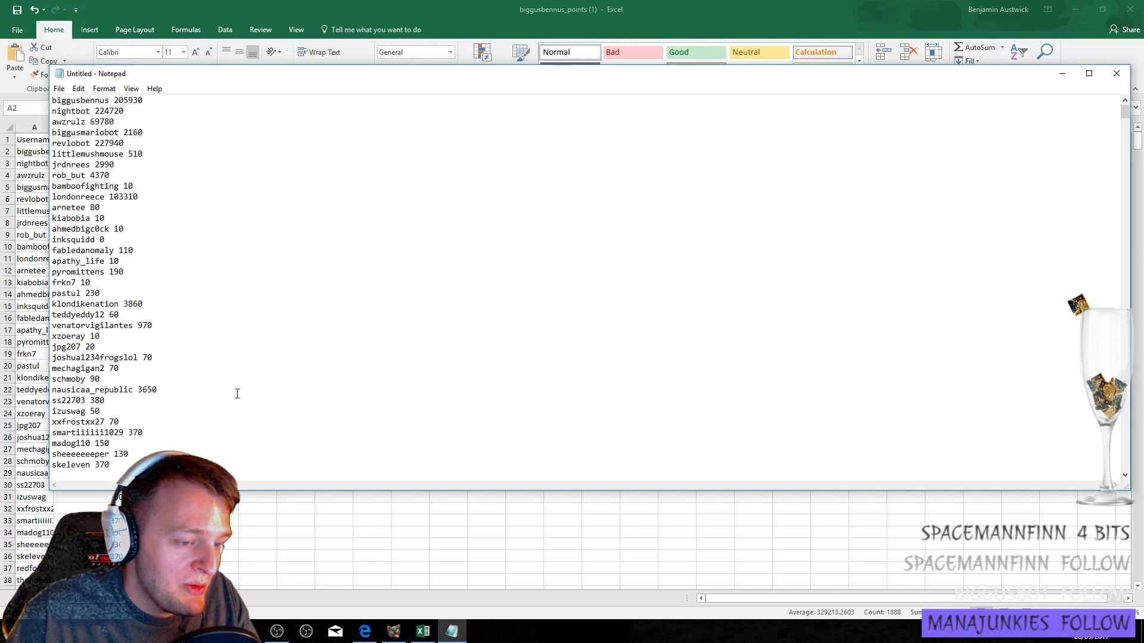
- Save the Notepad points list into the Documents folder as currency.txt
{"action": "left_click", "coordinate": [58, 88]}
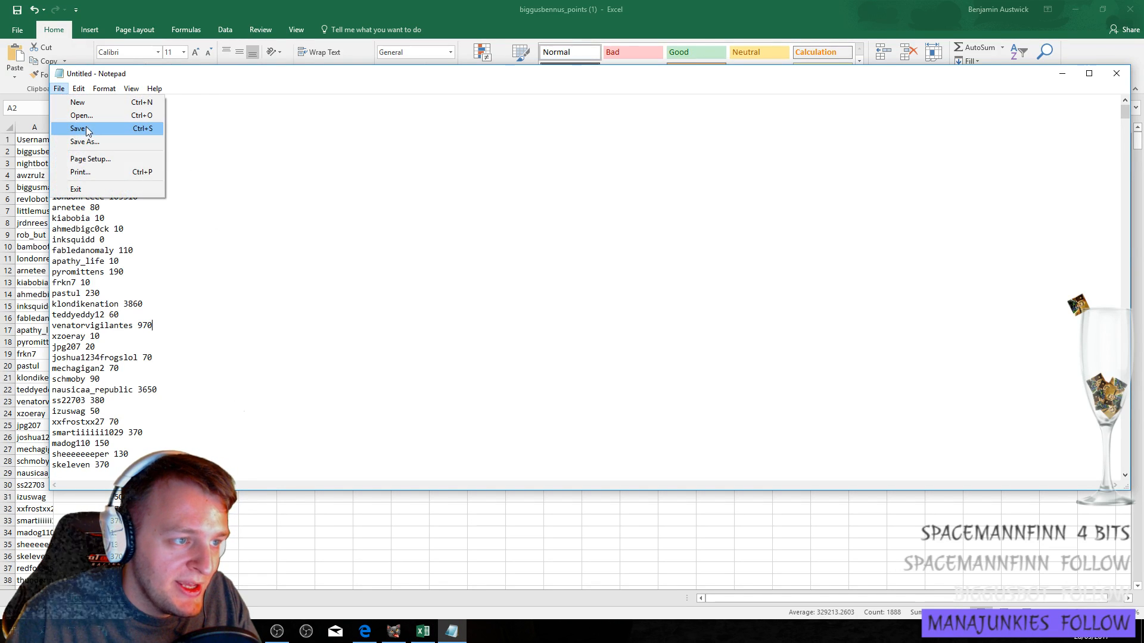
{"action": "left_click", "coordinate": [80, 129]}
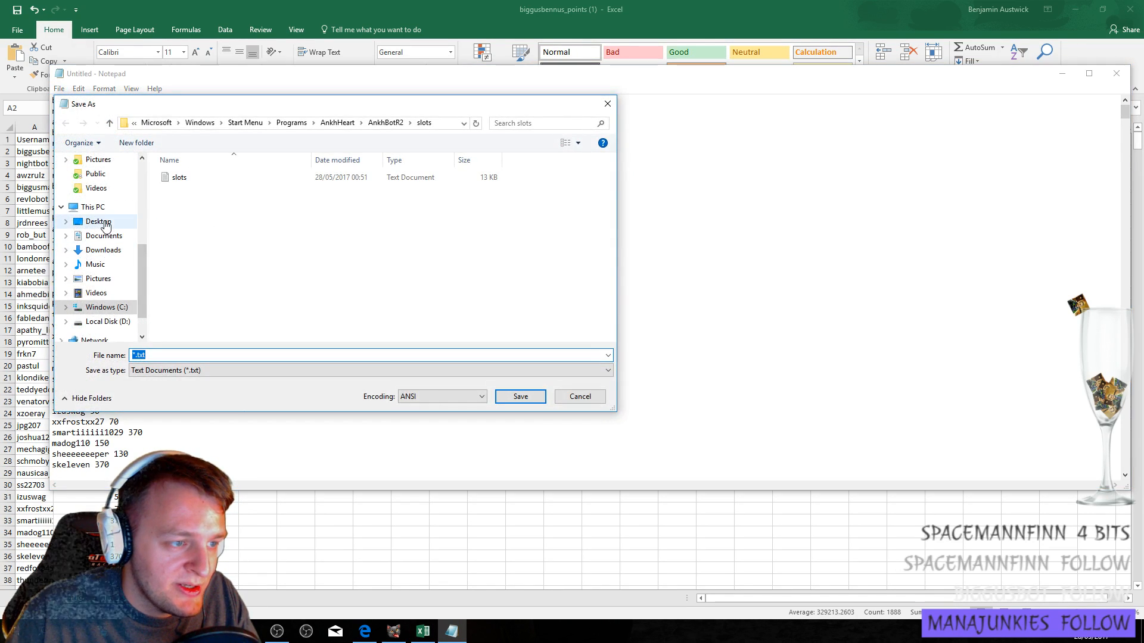
{"action": "scroll", "scroll_direction": "down", "scroll_amount": 3}
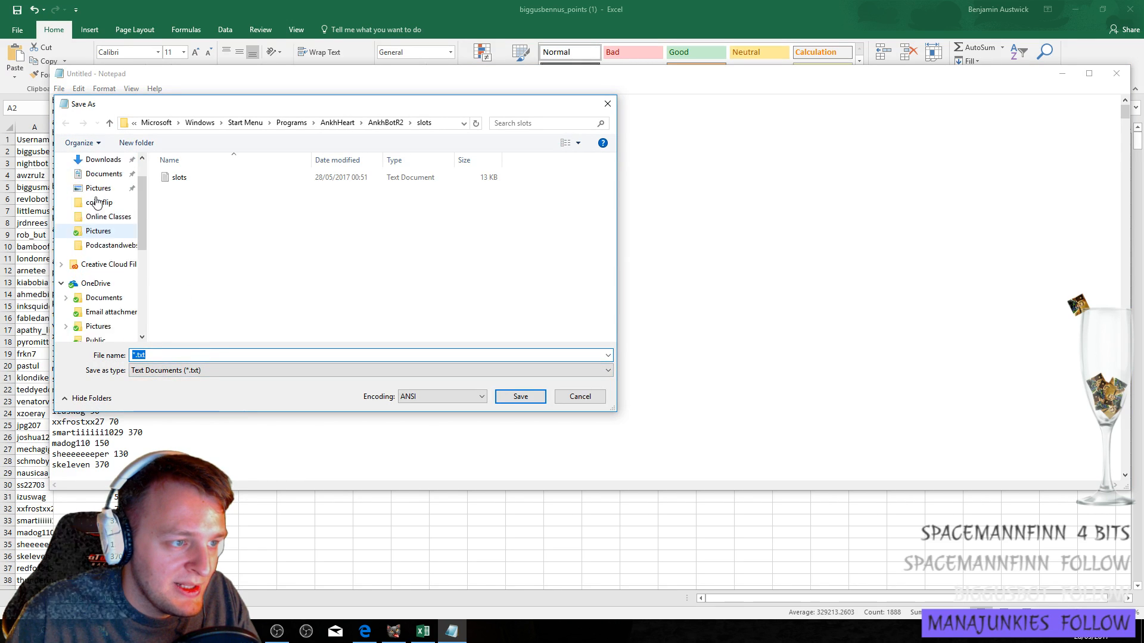
{"action": "left_click", "coordinate": [102, 222]}
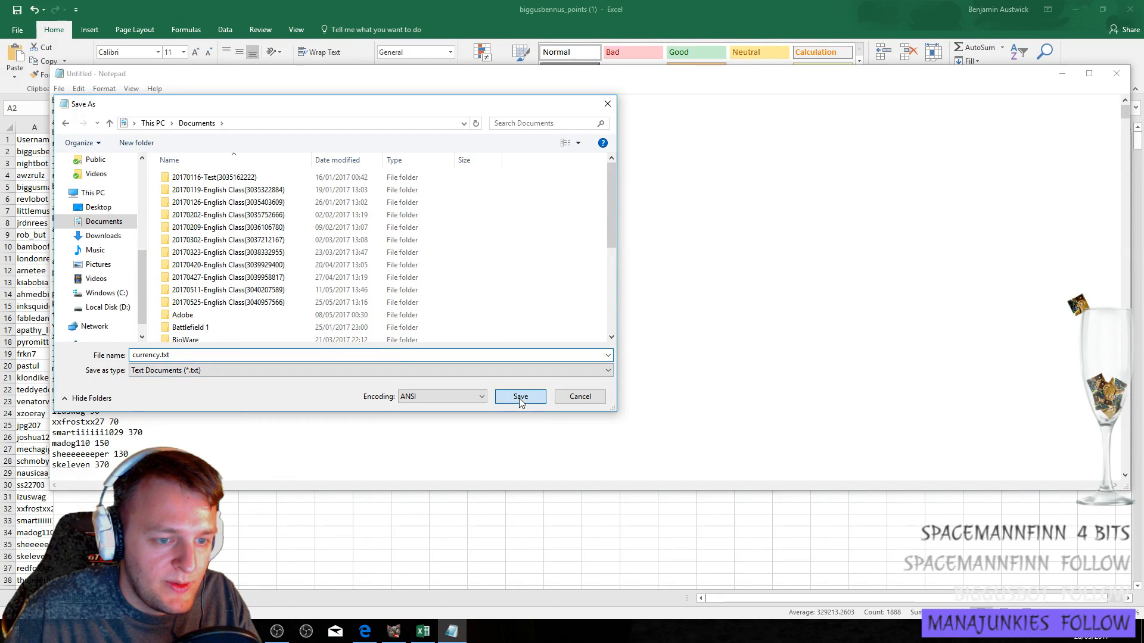
{"action": "left_click", "coordinate": [520, 397]}
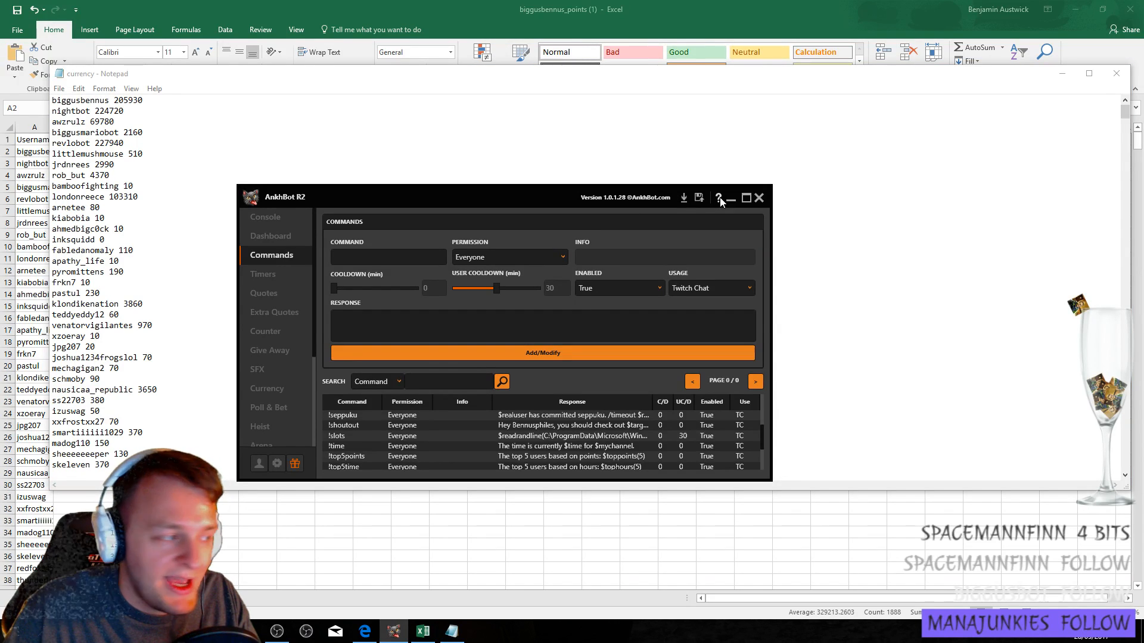
{"action": "left_click", "coordinate": [719, 197]}
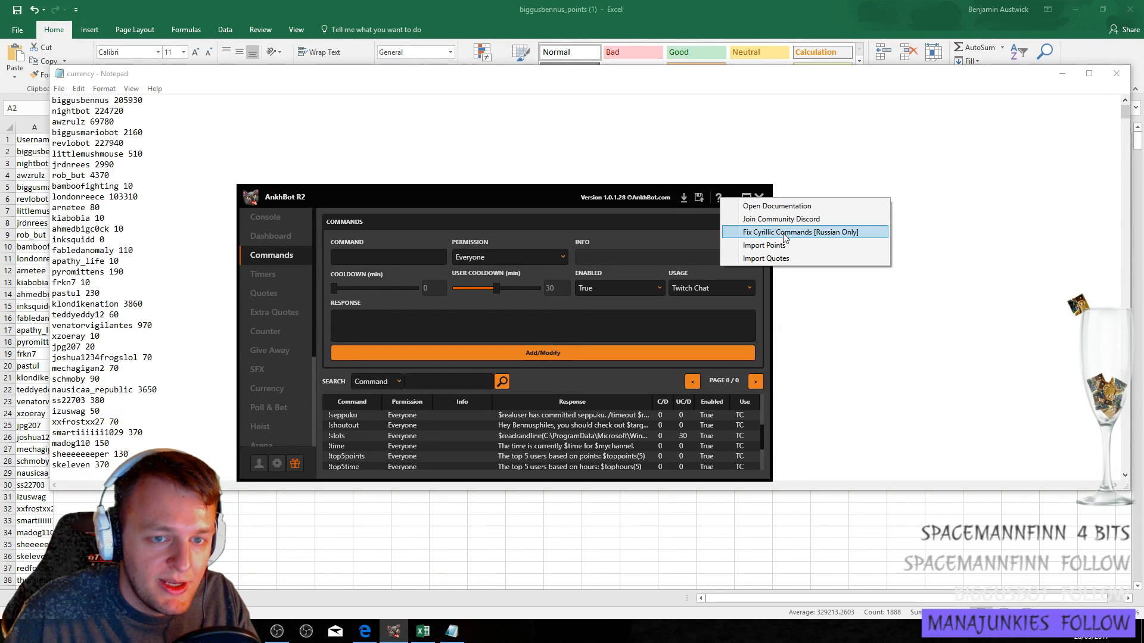
{"action": "left_click", "coordinate": [763, 245]}
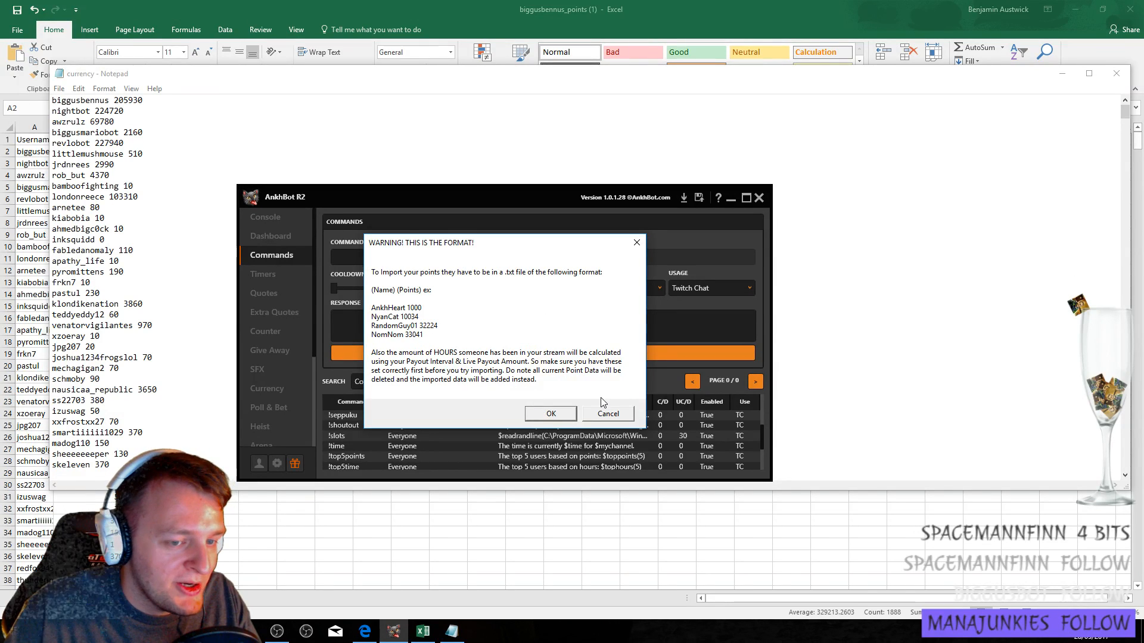
{"action": "left_click", "coordinate": [550, 414]}
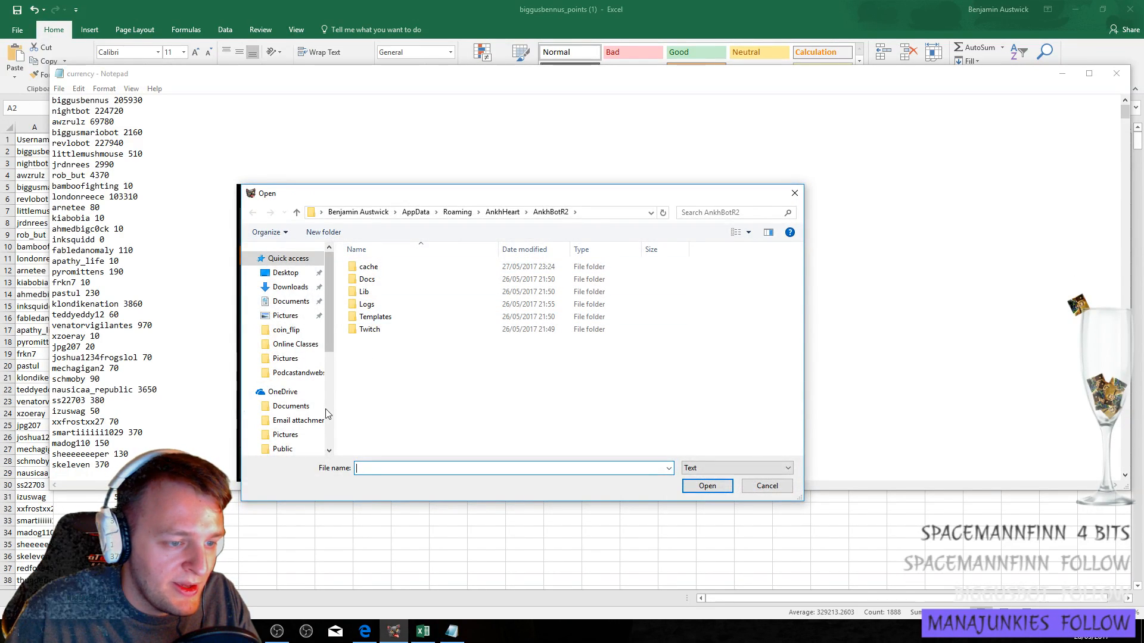
{"action": "left_click", "coordinate": [290, 406]}
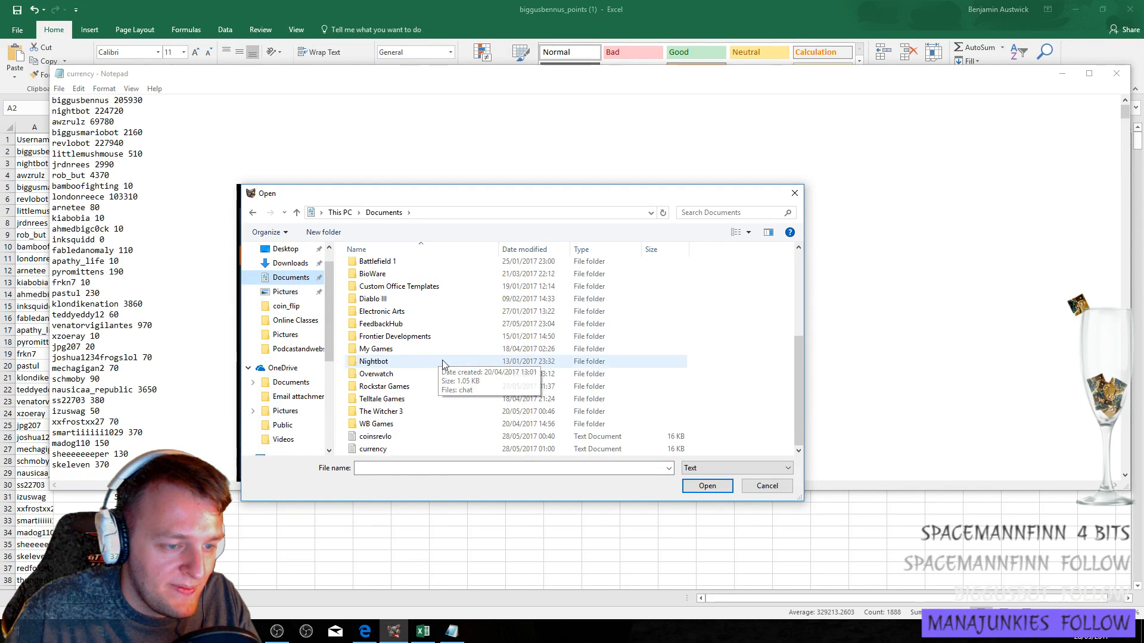
{"action": "left_click", "coordinate": [373, 448]}
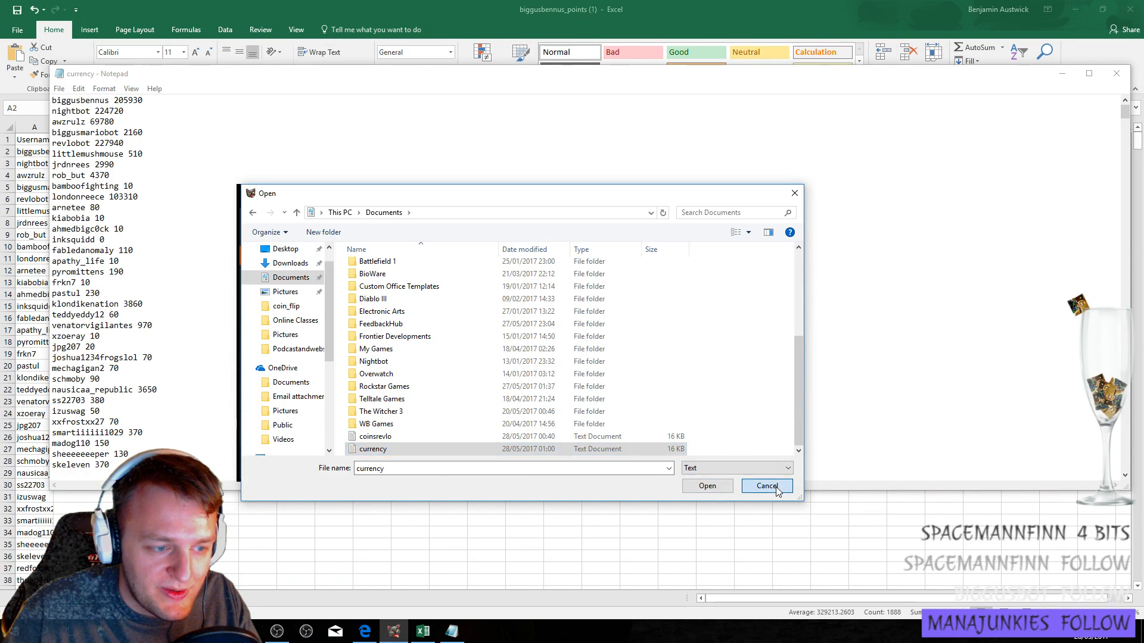
{"action": "left_click", "coordinate": [766, 486]}
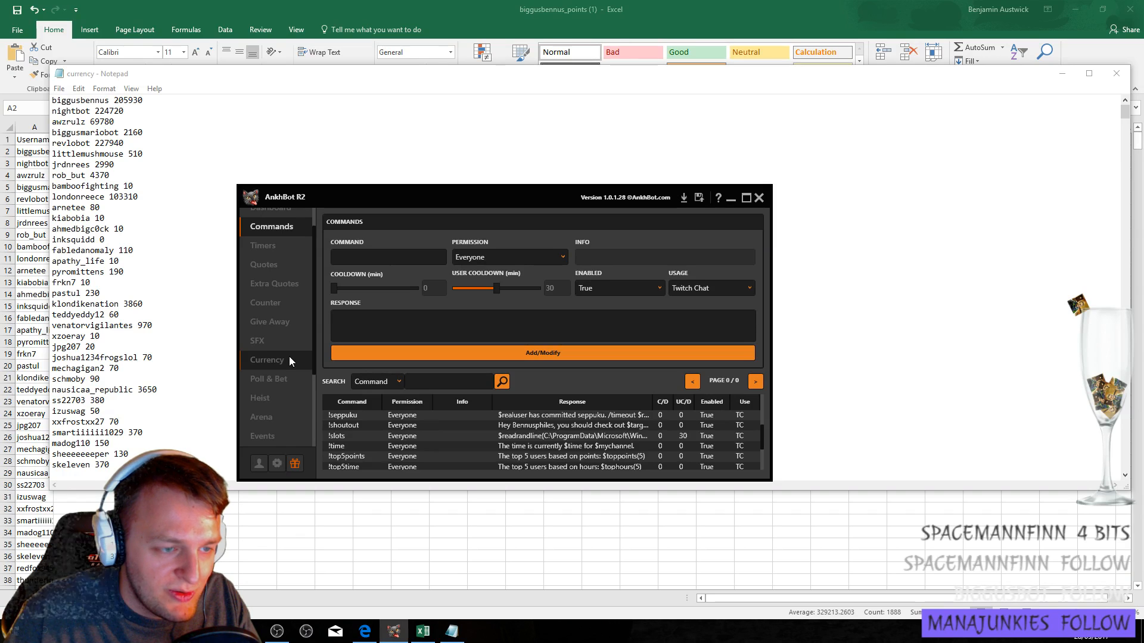
- Open AnkhBot's Currency page showing live payout 50 and a 5-minute payout interval
{"action": "left_click", "coordinate": [267, 360]}
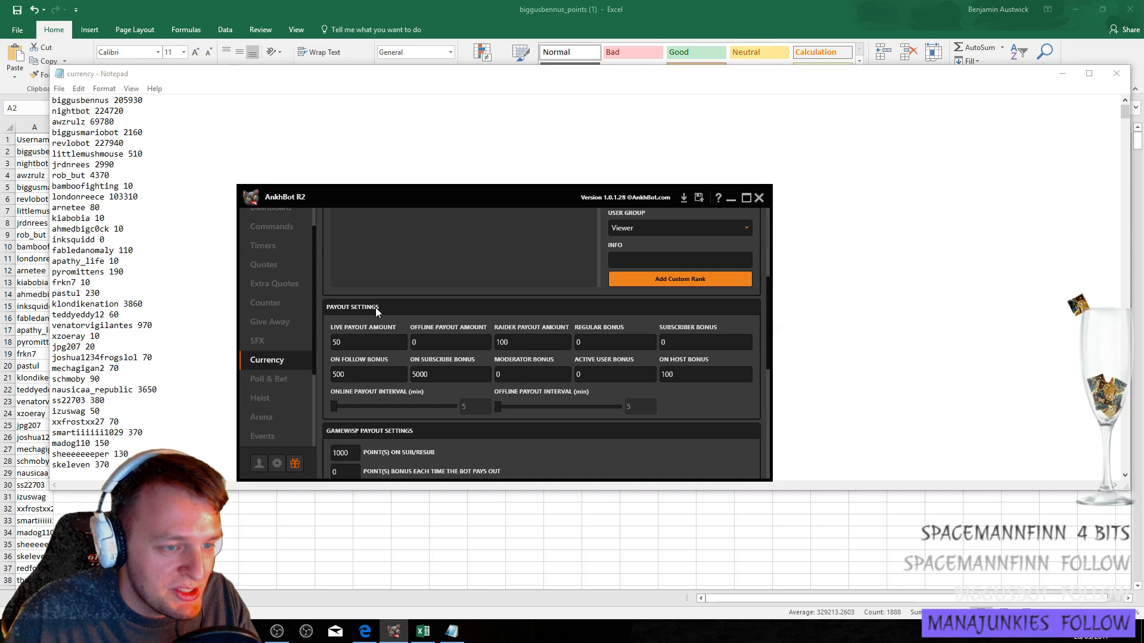
{"action": "mouse_move", "coordinate": [465, 412]}
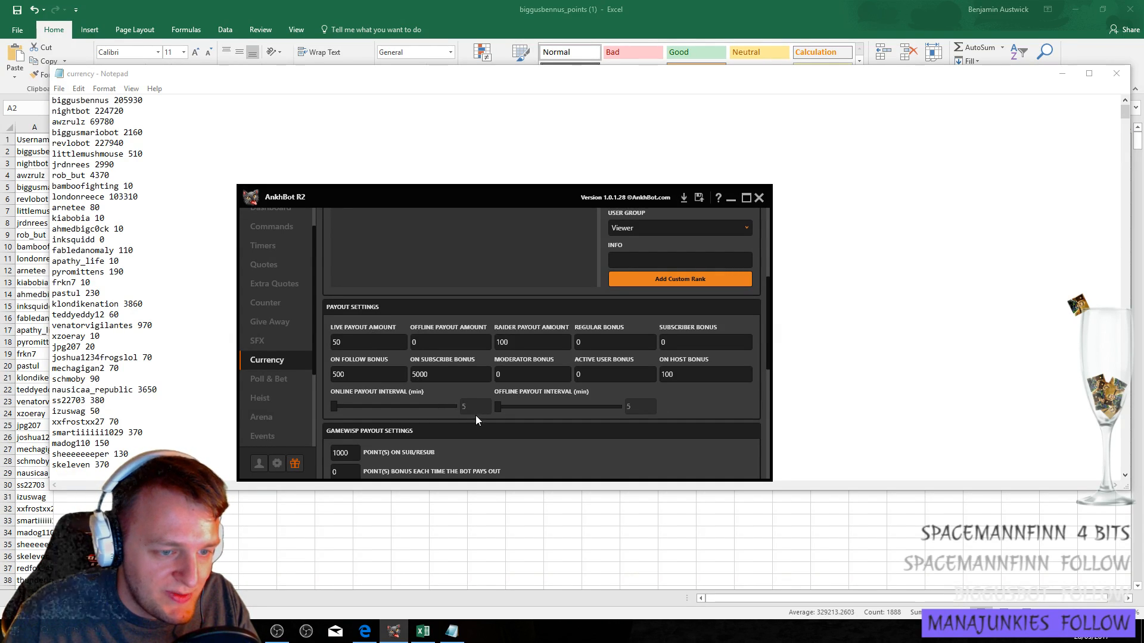
{"action": "mouse_move", "coordinate": [404, 365]}
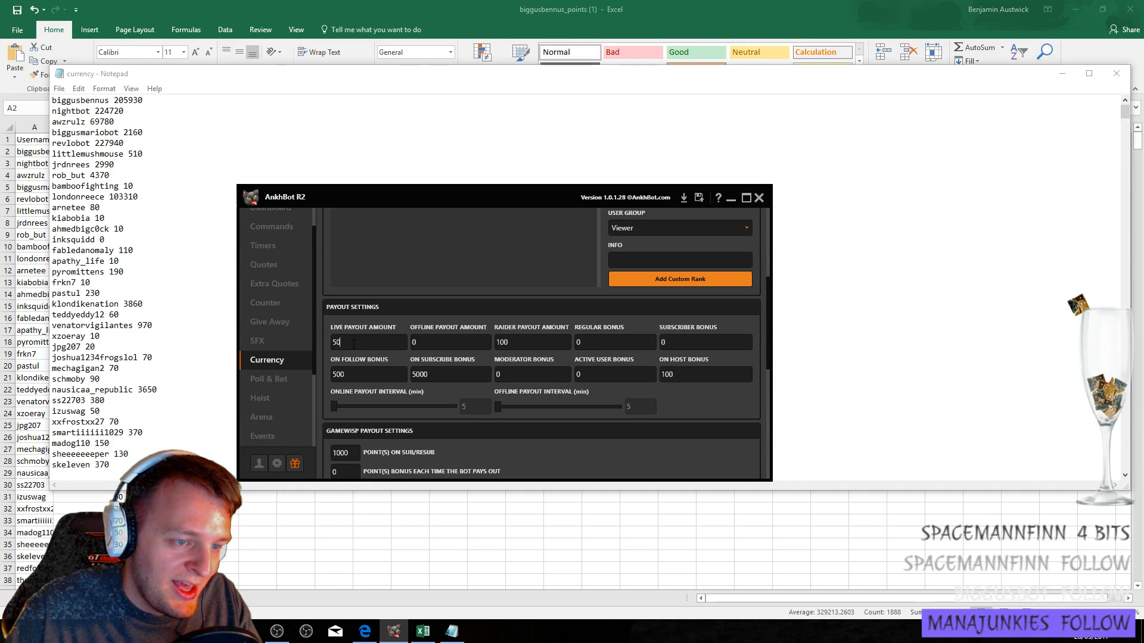
{"action": "mouse_move", "coordinate": [390, 417]}
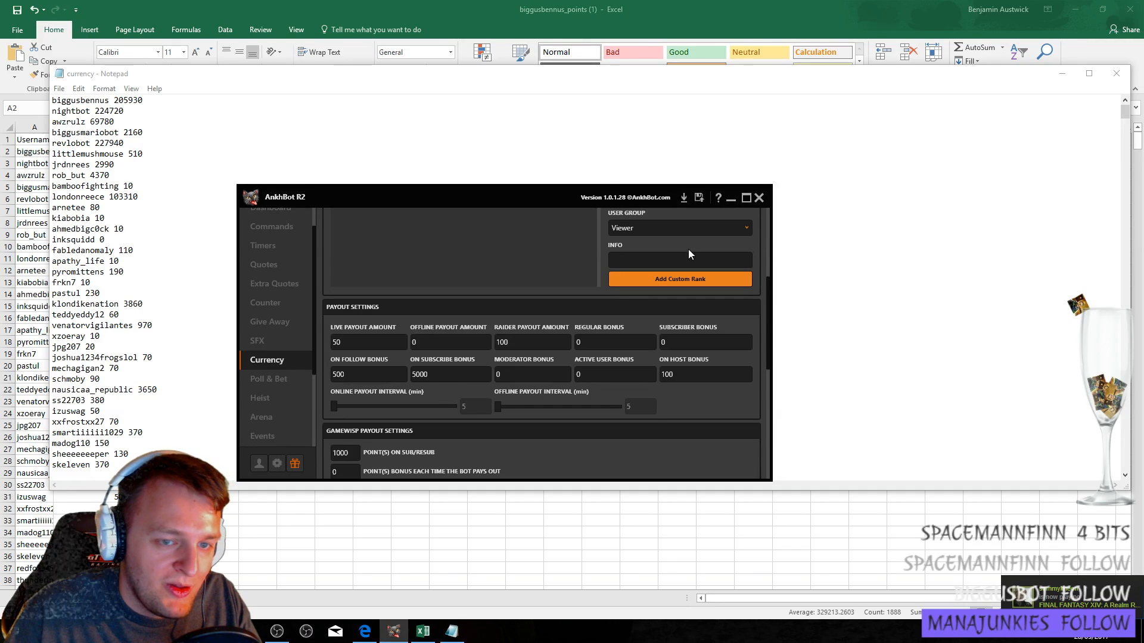
{"action": "left_click", "coordinate": [717, 197]}
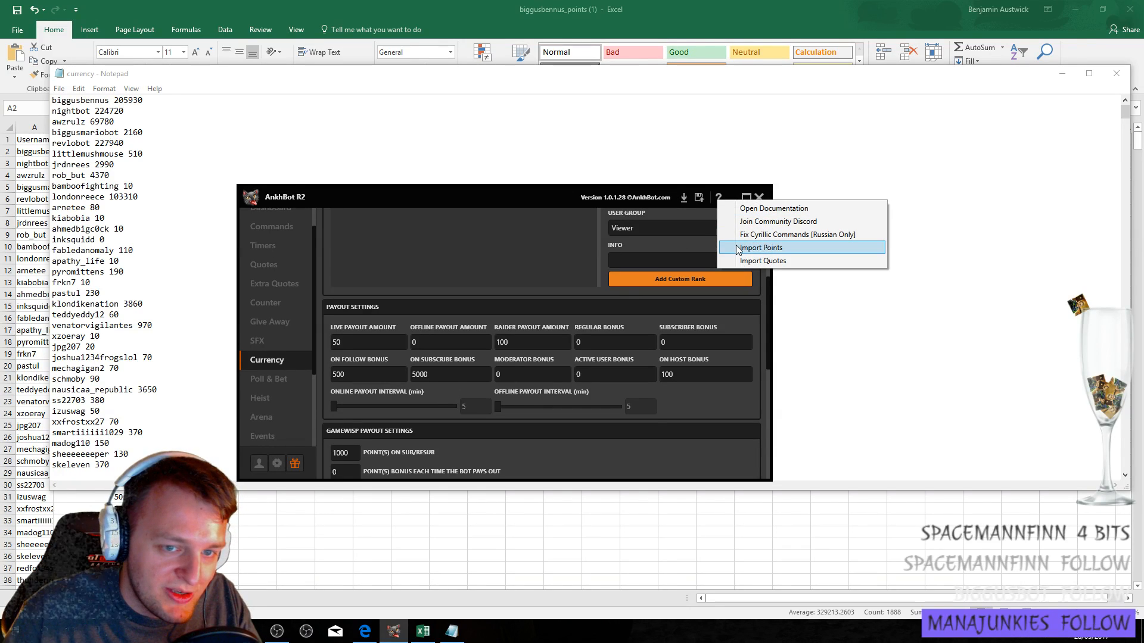
{"action": "left_click", "coordinate": [760, 248]}
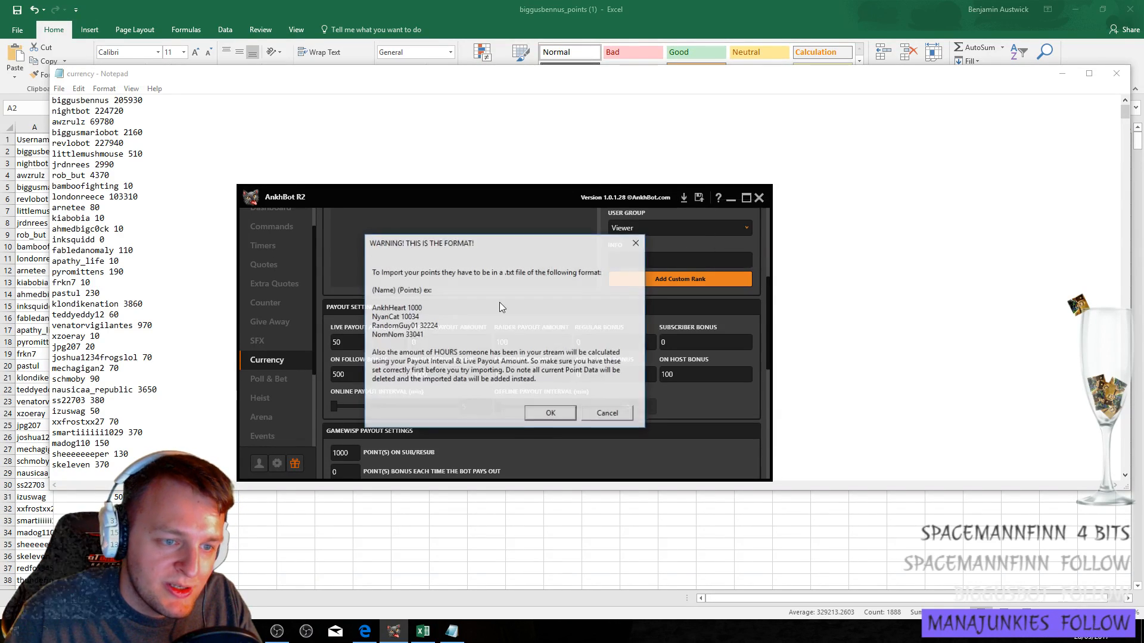
{"action": "left_click", "coordinate": [550, 413]}
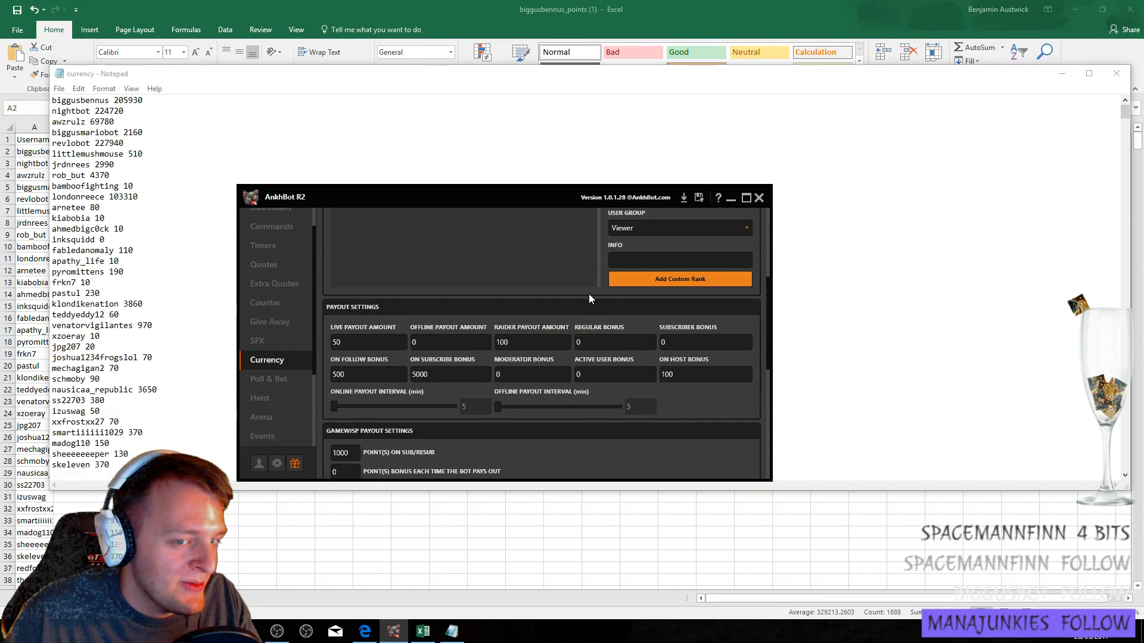